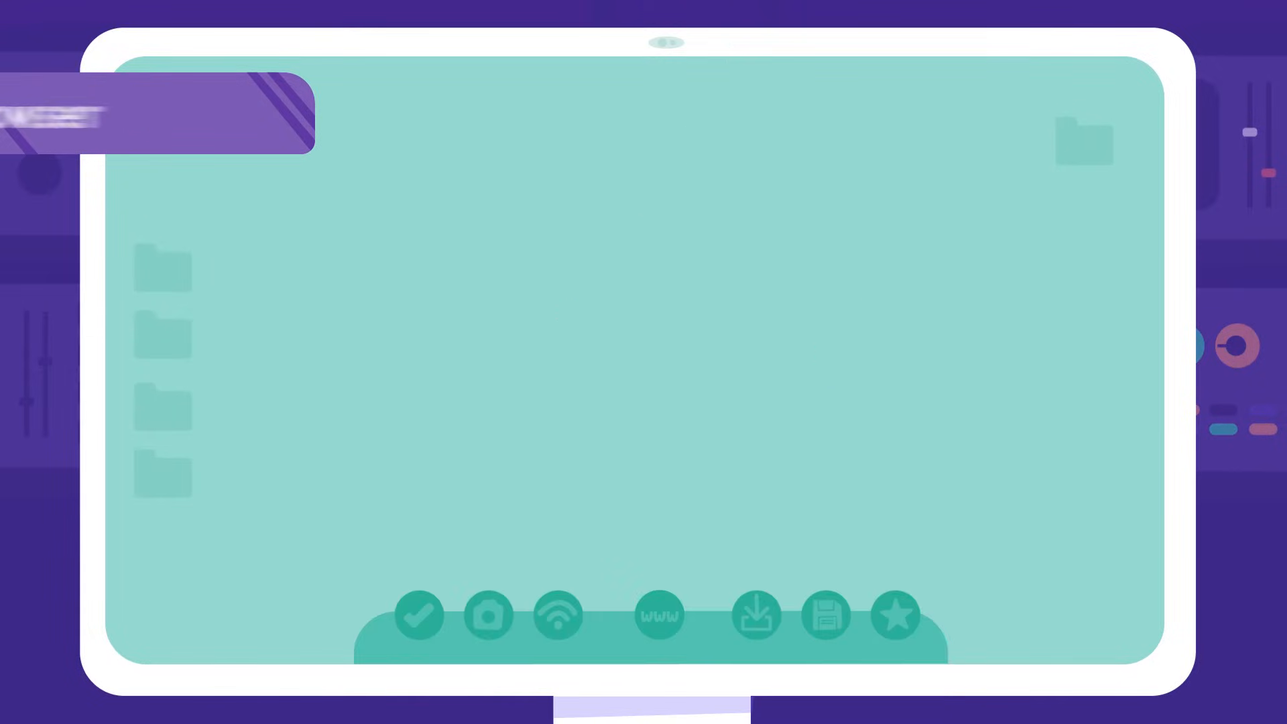
{"action": "left_click", "coordinate": [658, 615]}
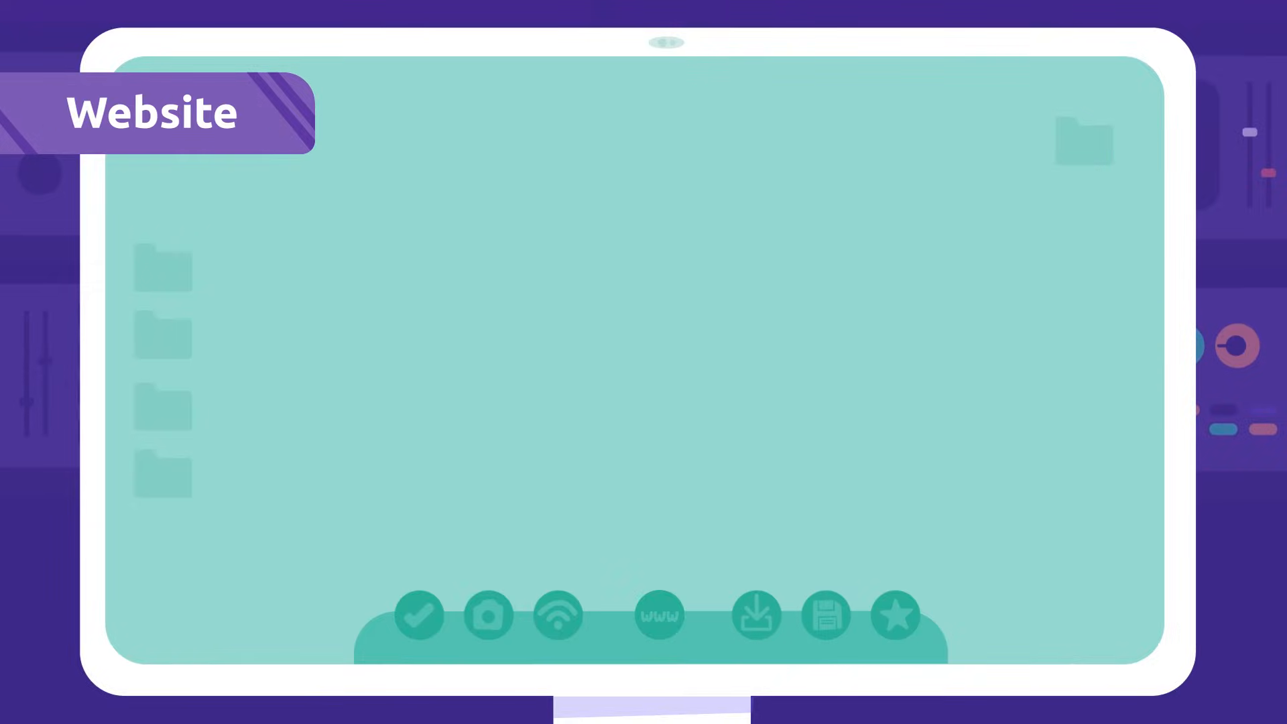
{"action": "left_click", "coordinate": [659, 614]}
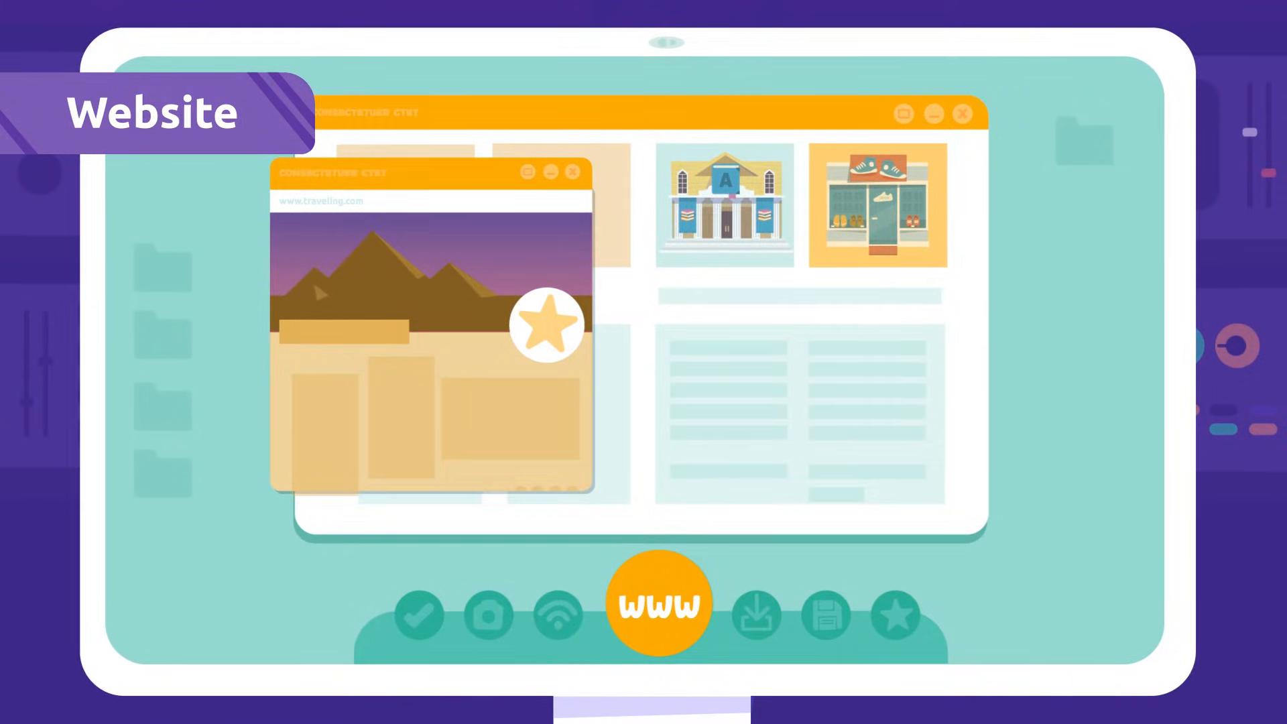
{"action": "left_click", "coordinate": [658, 604]}
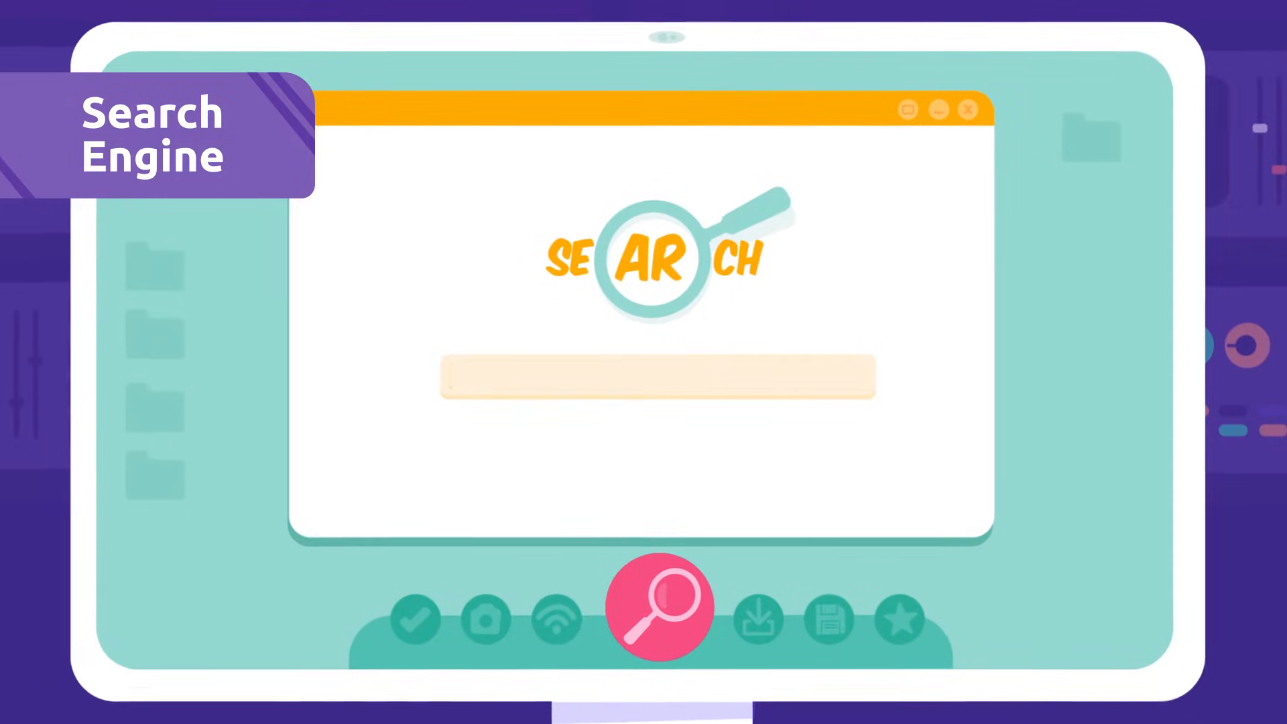
{"action": "left_click", "coordinate": [657, 377]}
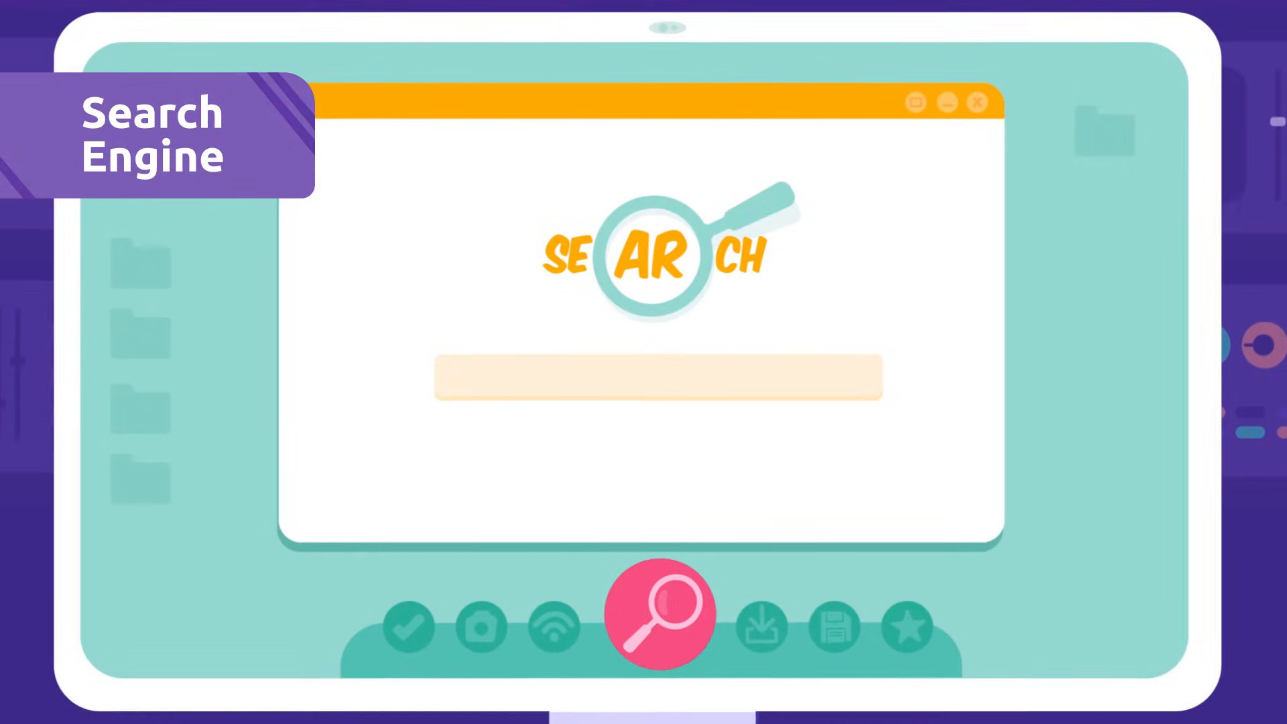
{"action": "type", "text": "Iguana"}
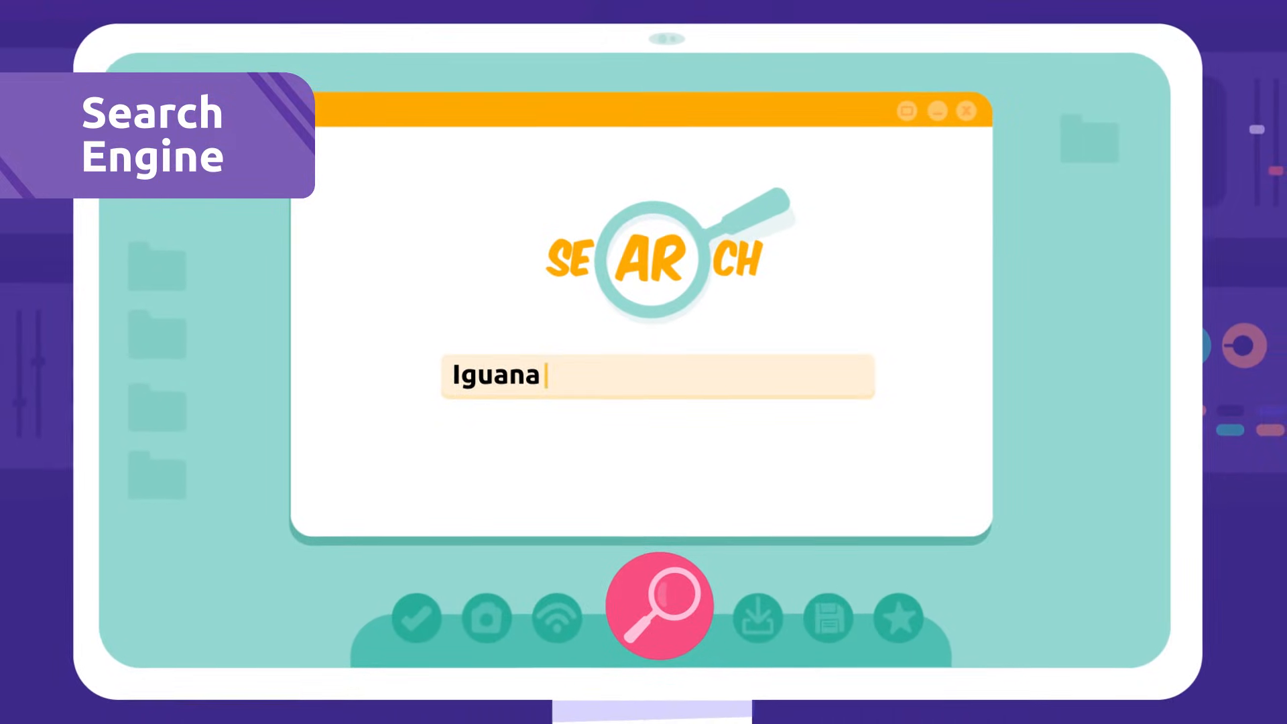
{"action": "left_click", "coordinate": [658, 605]}
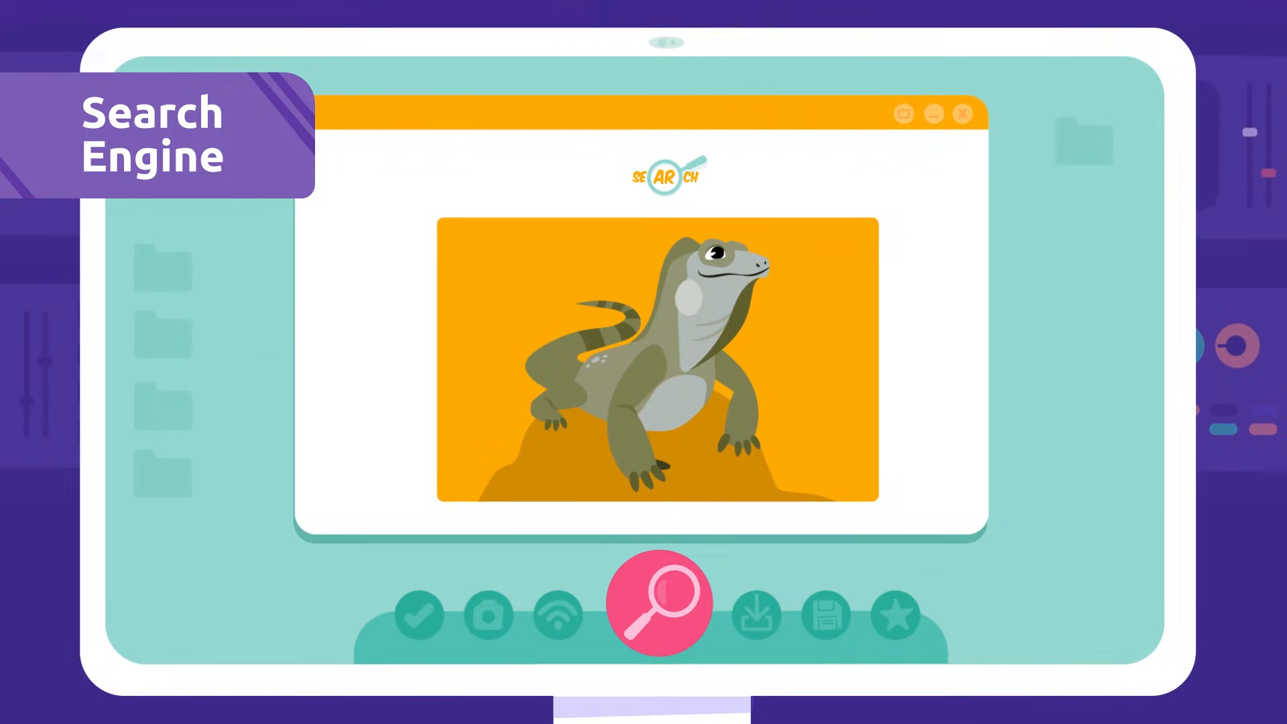
{"action": "left_click", "coordinate": [658, 602]}
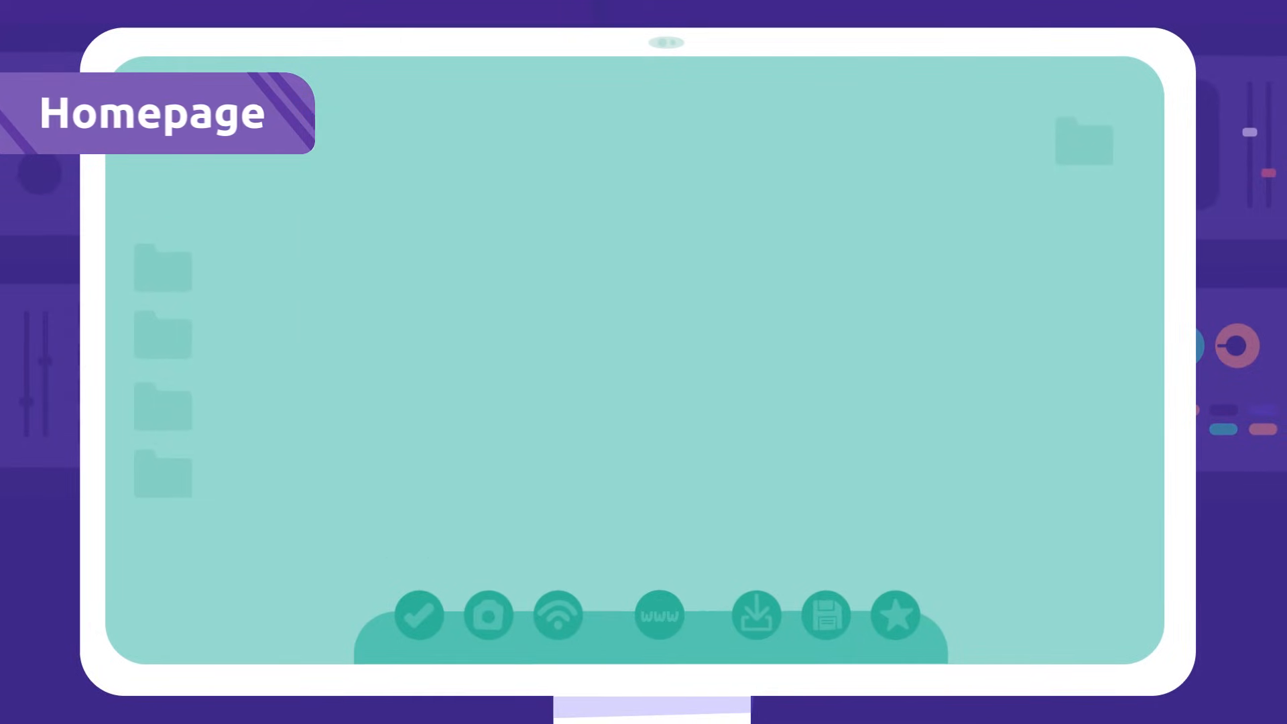
{"action": "left_click", "coordinate": [658, 614]}
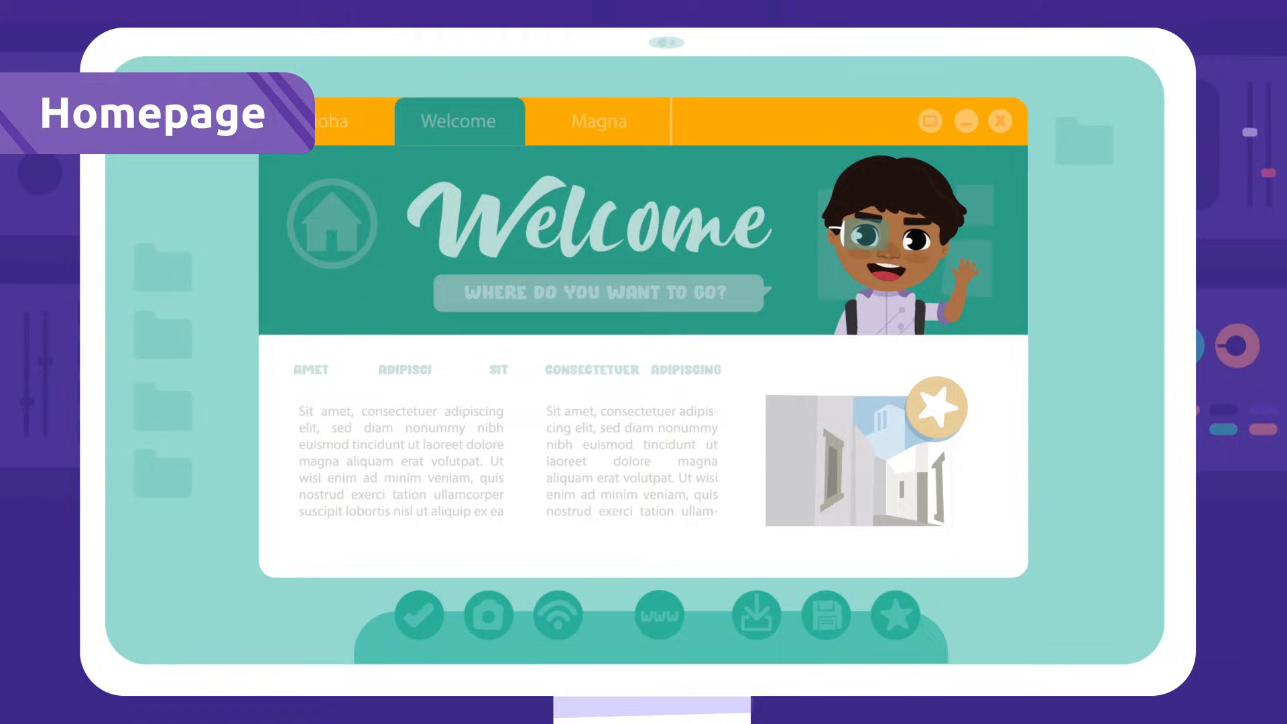
{"action": "left_click", "coordinate": [659, 614]}
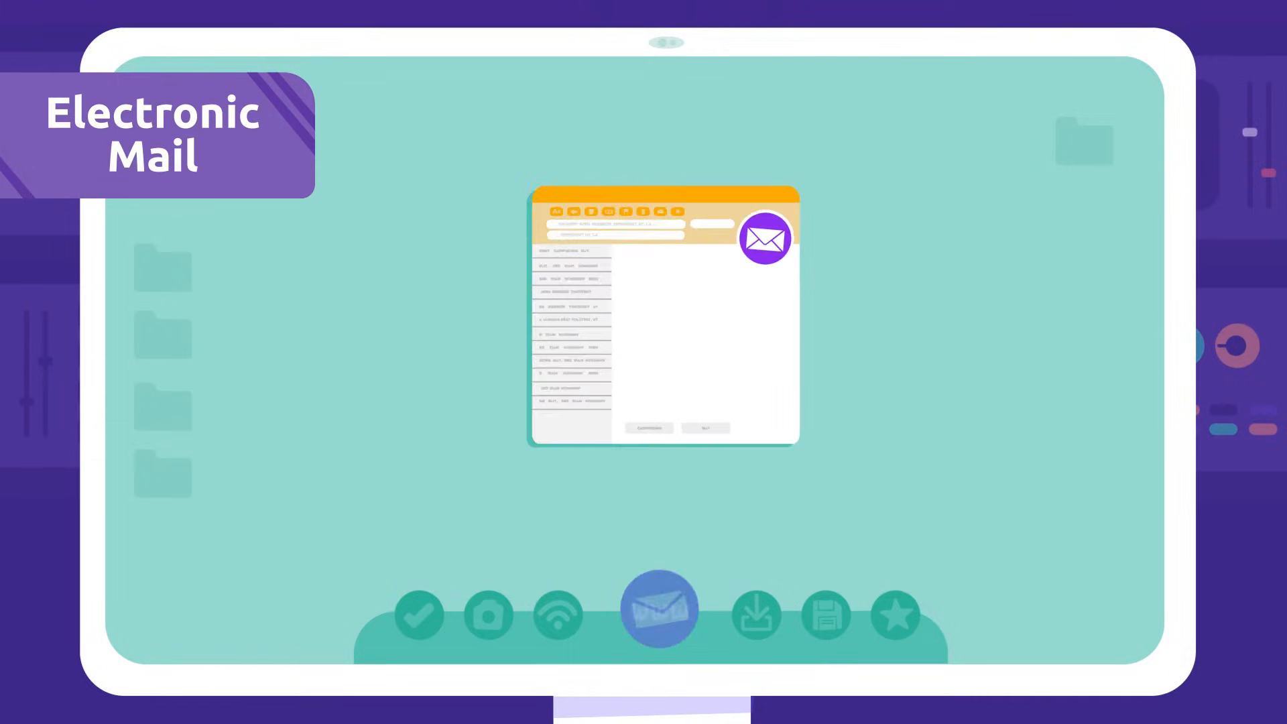
{"action": "left_click", "coordinate": [658, 608]}
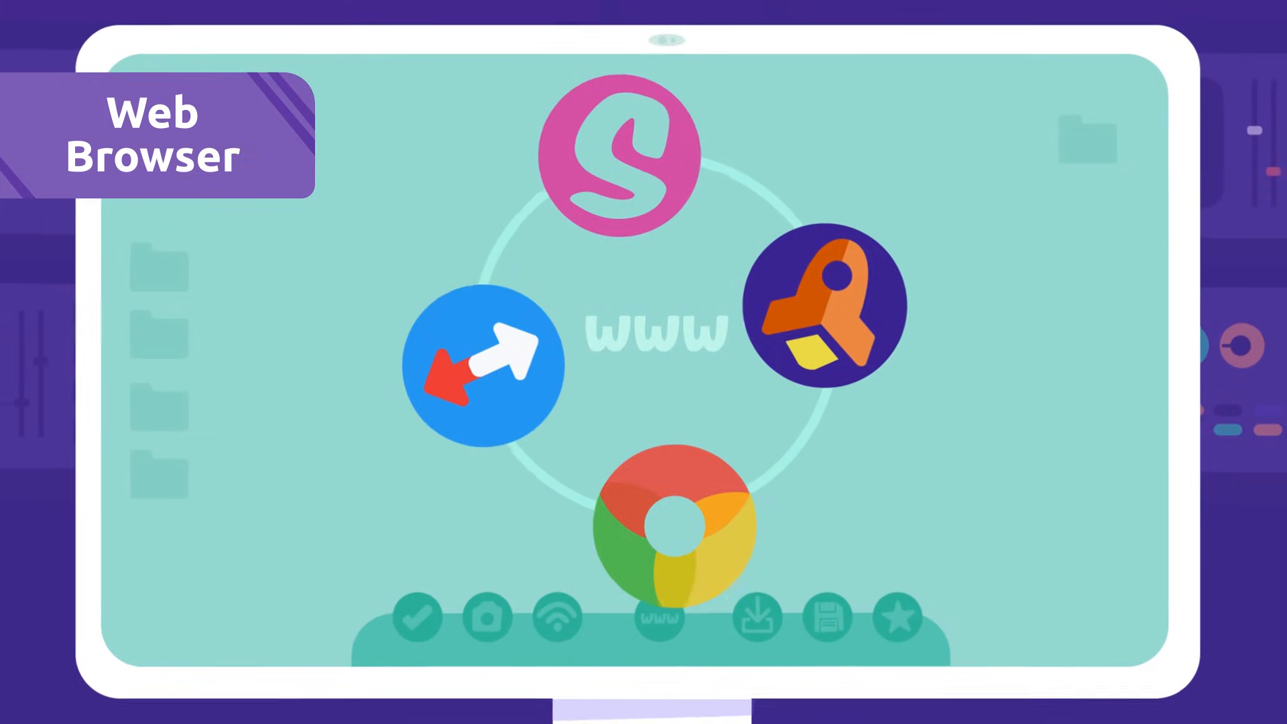
{"action": "left_click", "coordinate": [658, 616]}
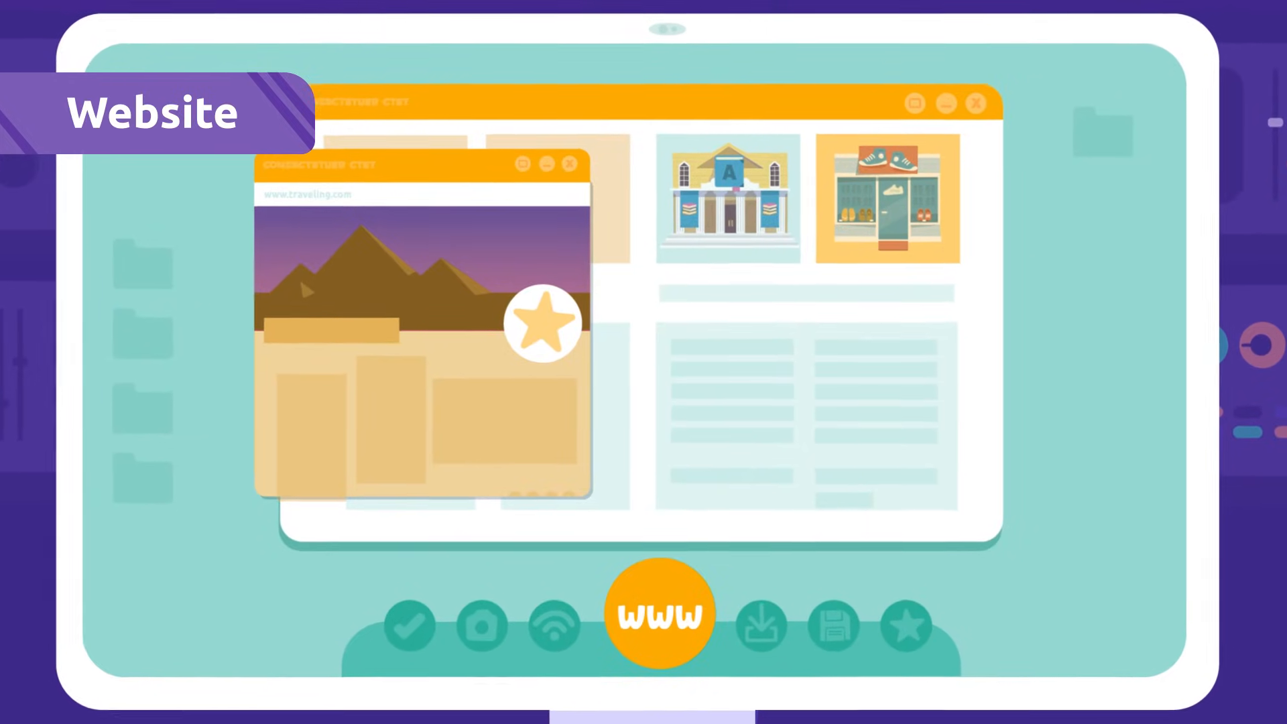
{"action": "left_click", "coordinate": [658, 613]}
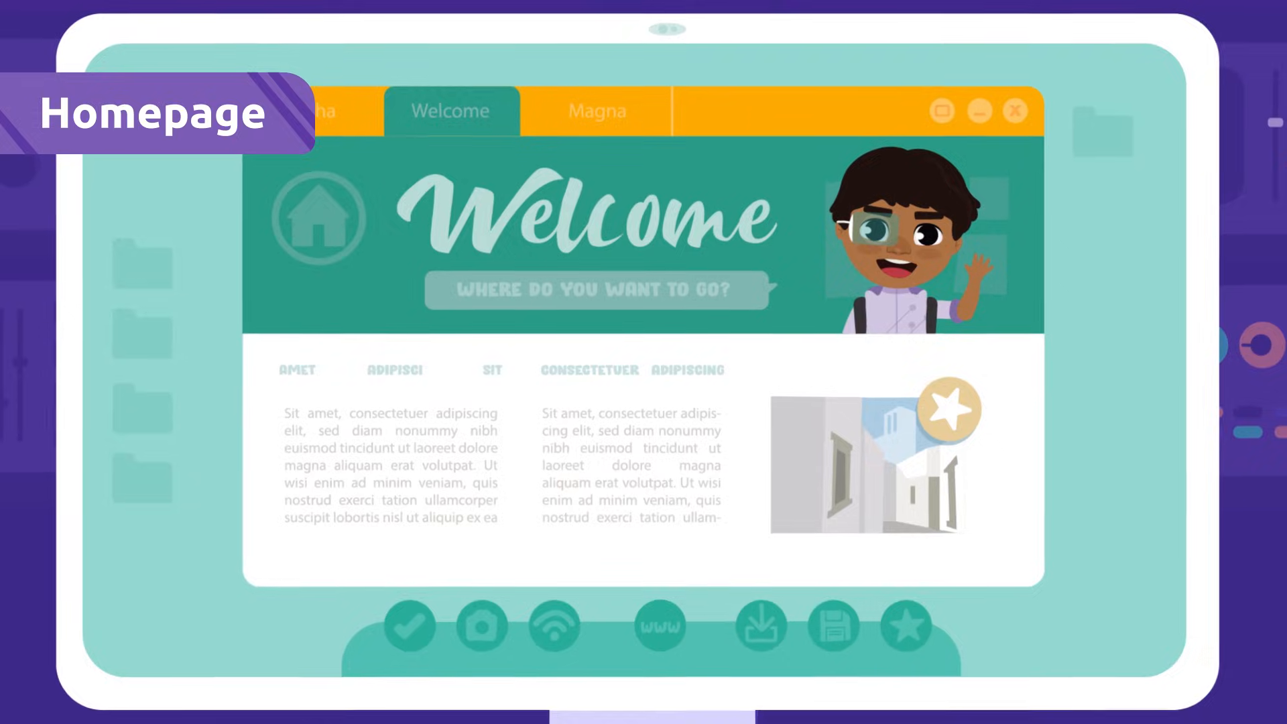
{"action": "left_click", "coordinate": [659, 626]}
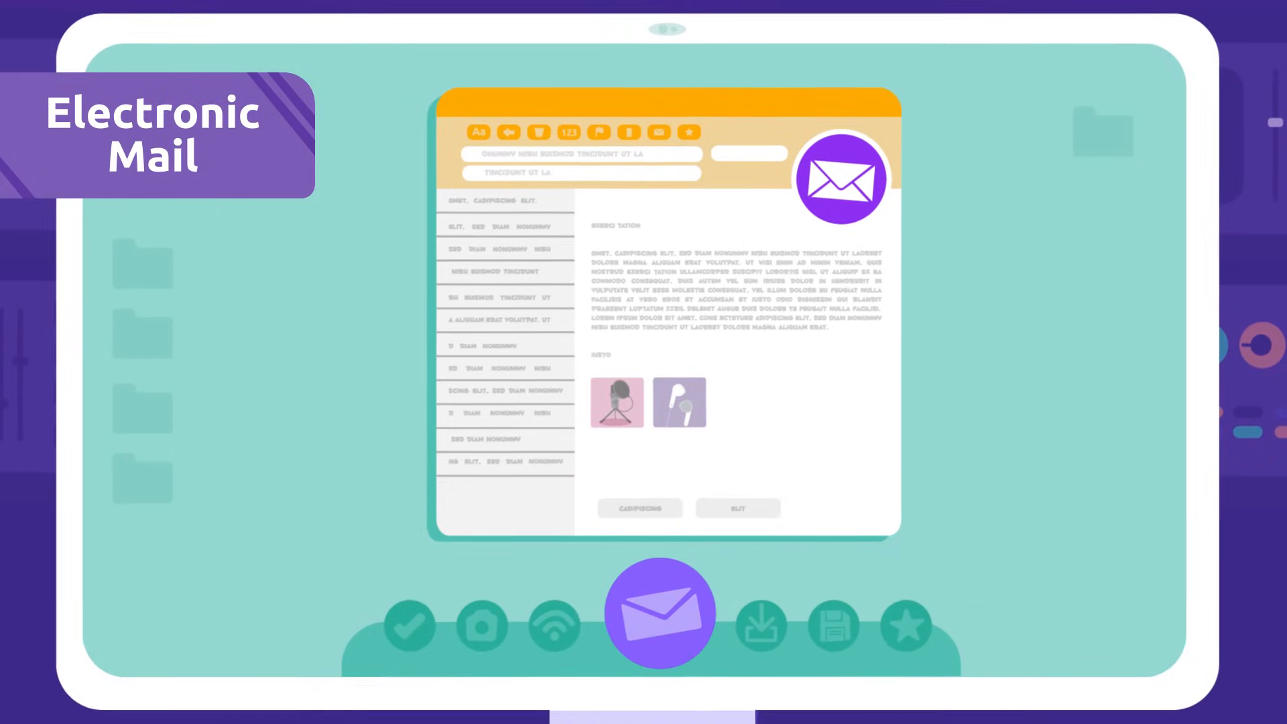